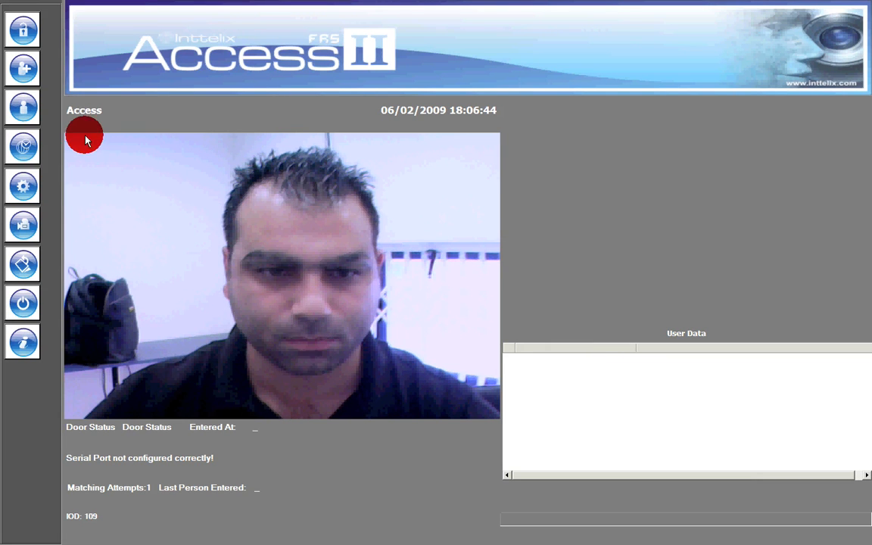
left_click(22, 69)
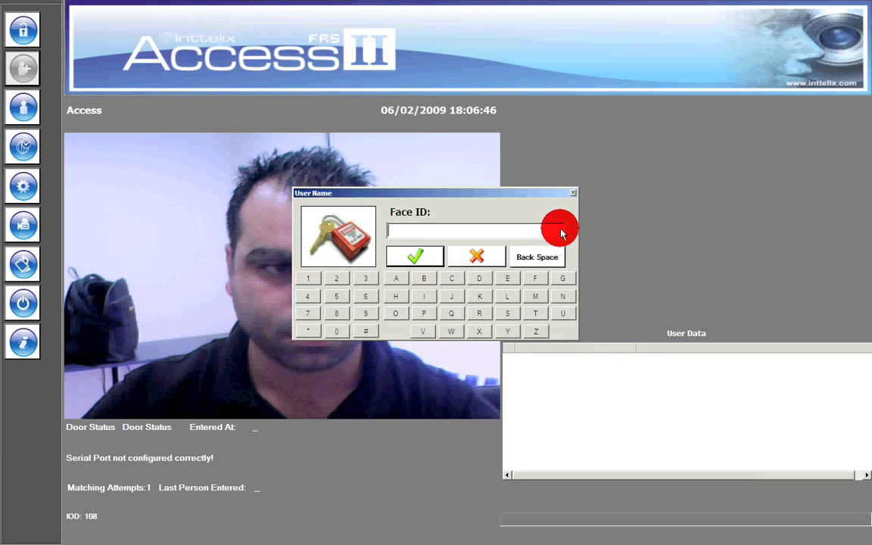
type("tomer da")
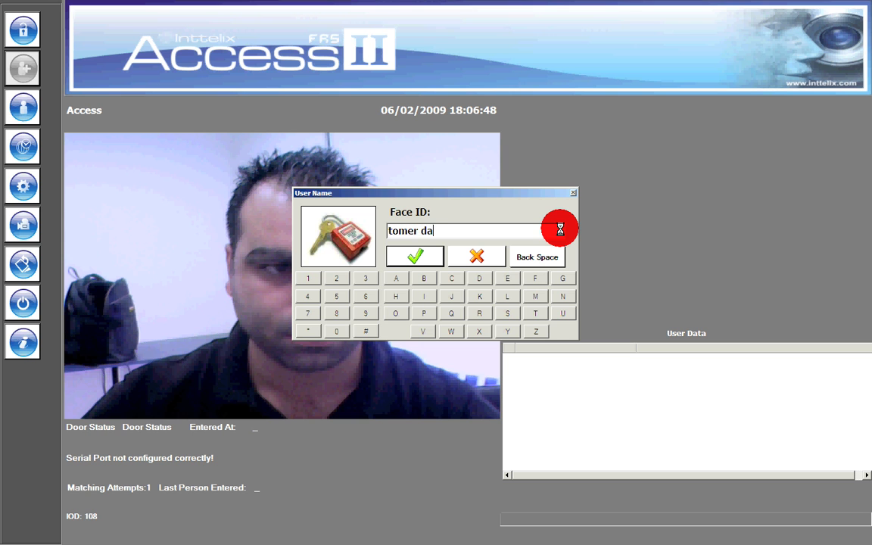
left_click(415, 256)
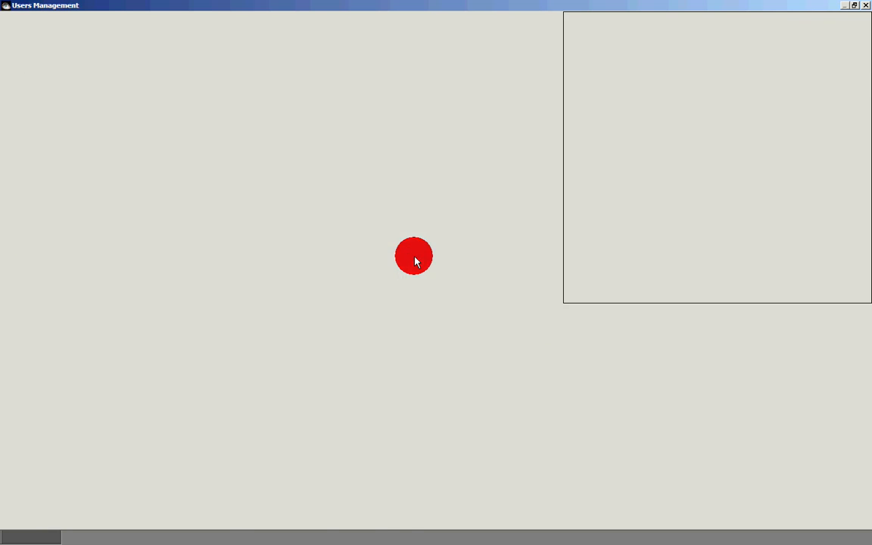
left_click(342, 514)
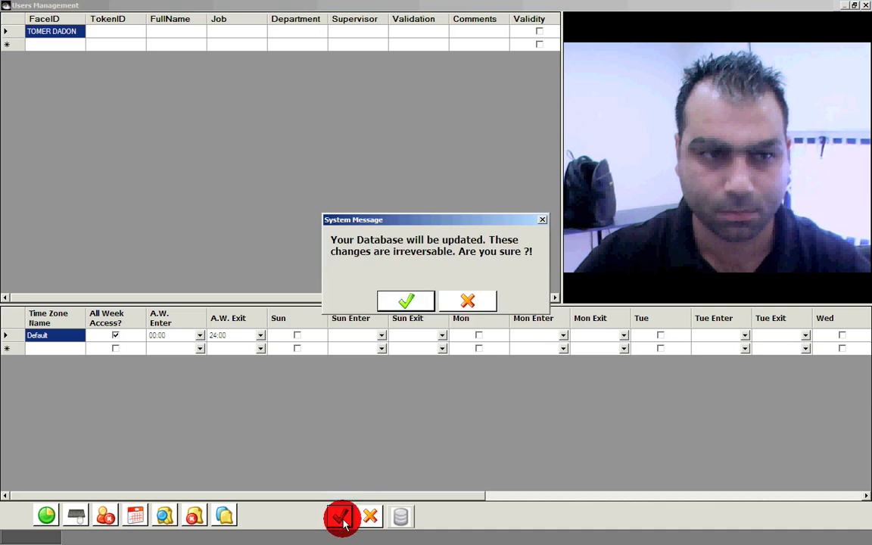
left_click(406, 300)
type("CTO")
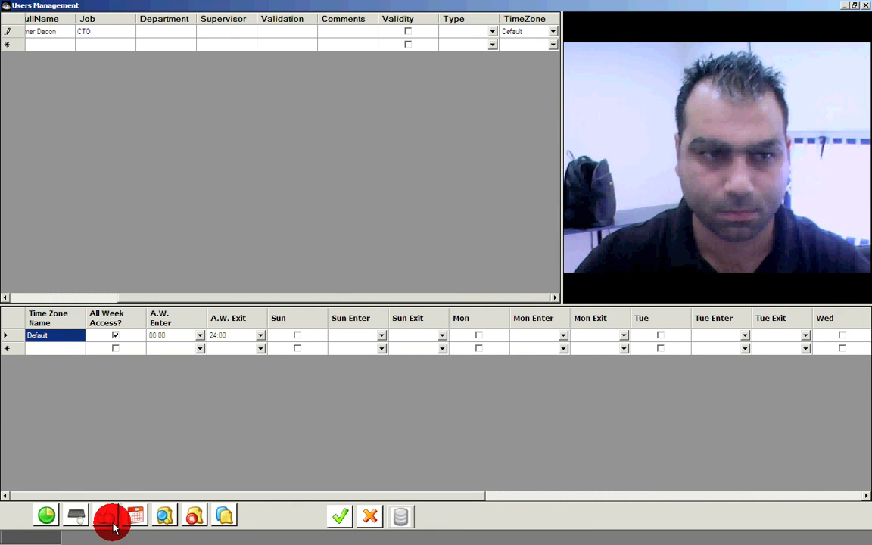
left_click(76, 515)
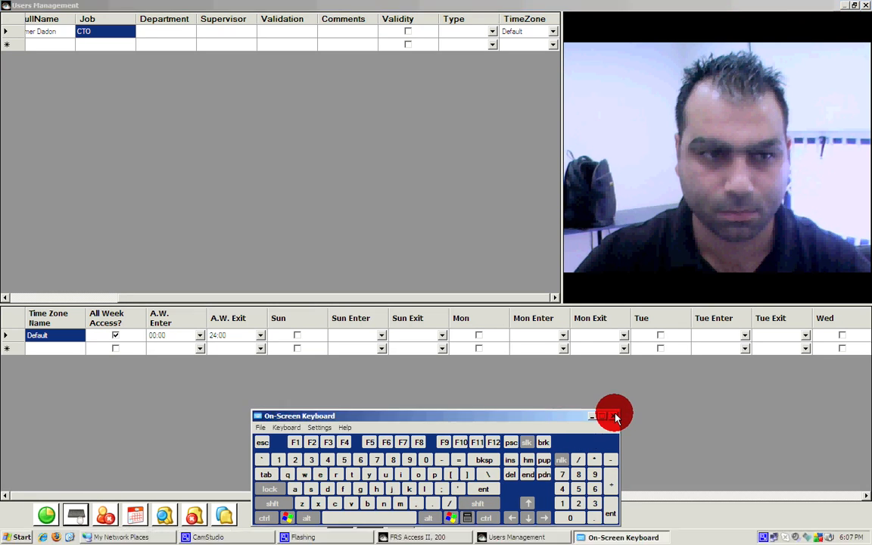
left_click(613, 415)
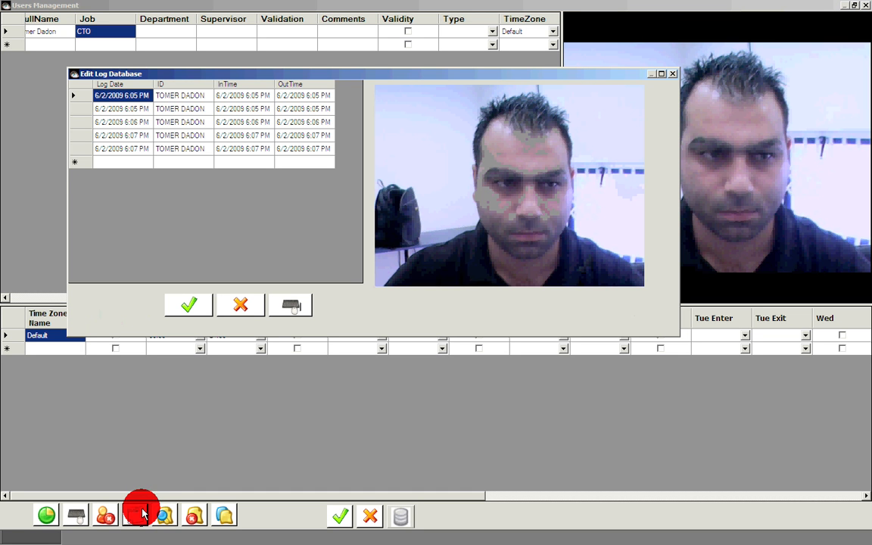
left_click(121, 109)
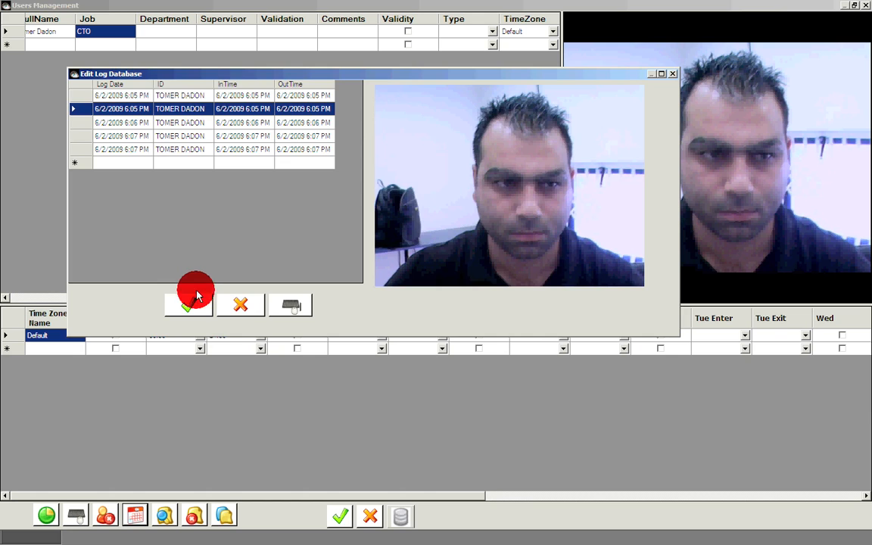
left_click(188, 306)
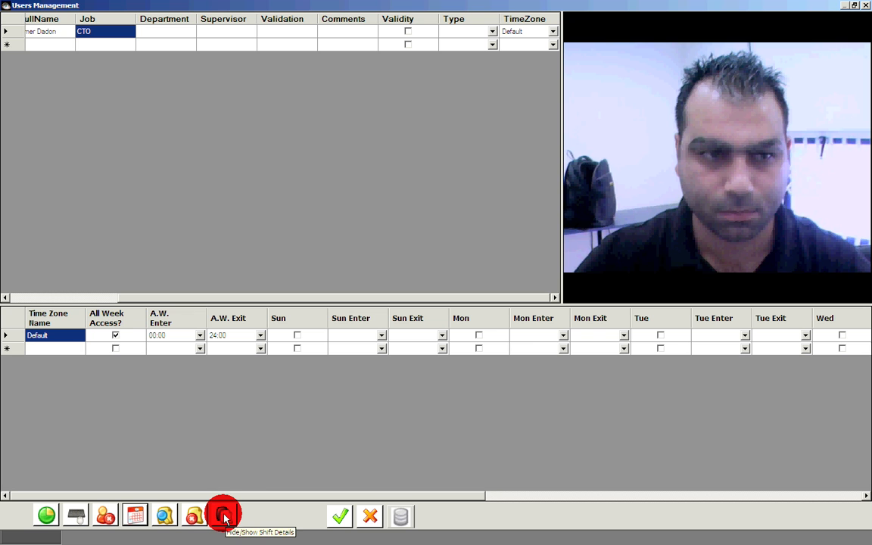
Step: Tick an absence reason under Shift/Absences Details, save the user, and review an access history entry
left_click(400, 515)
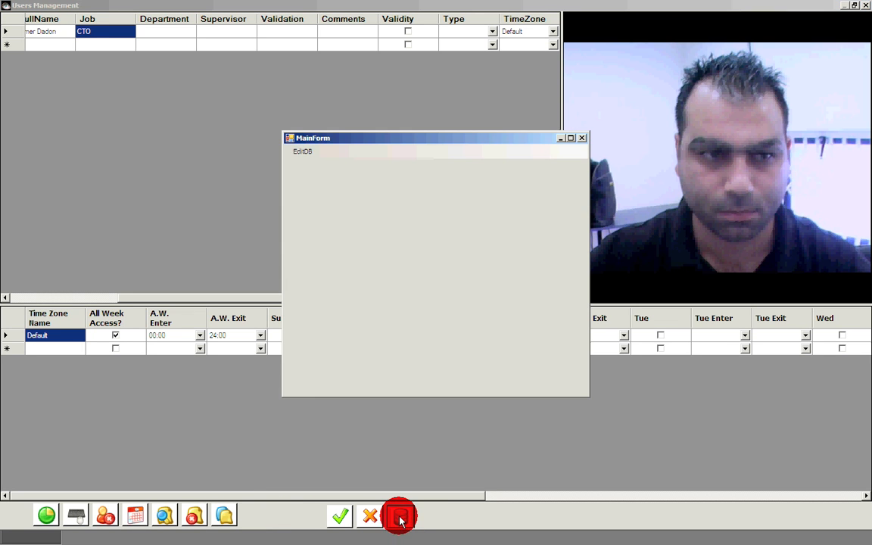
left_click(303, 151)
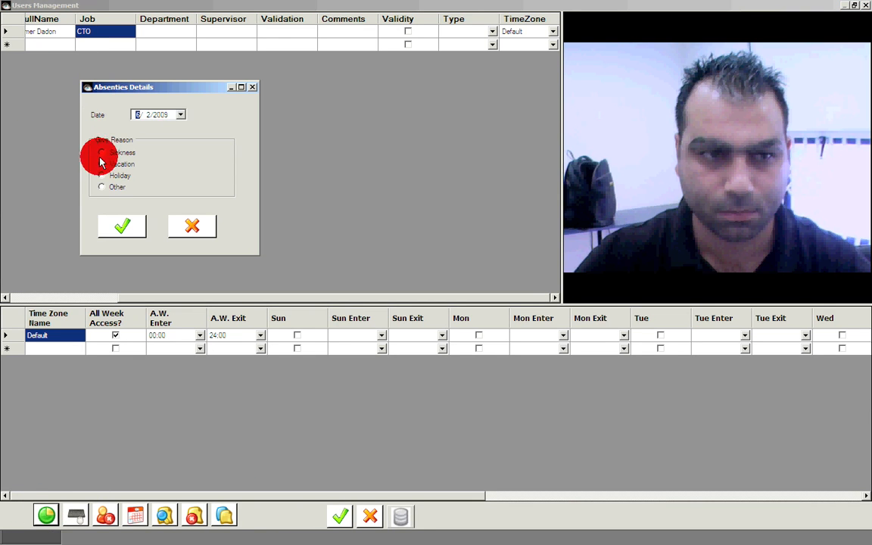
left_click(192, 226)
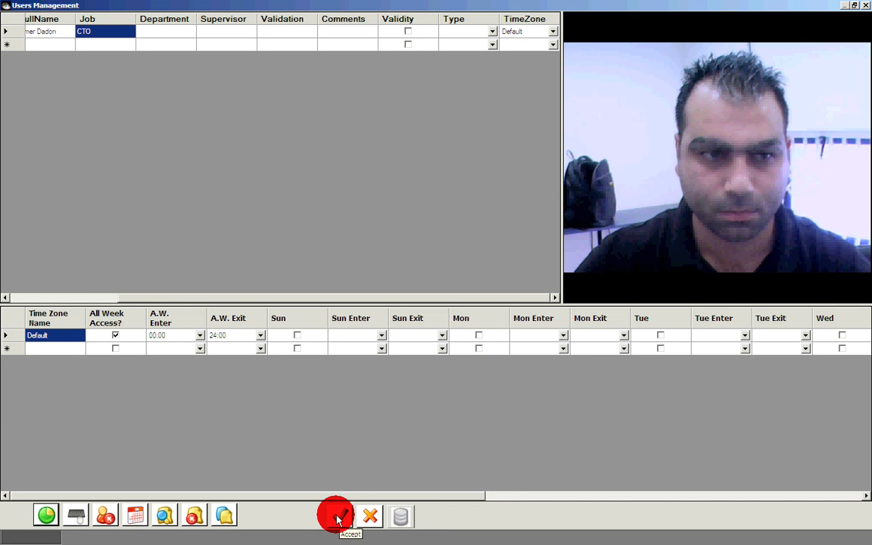
left_click(336, 514)
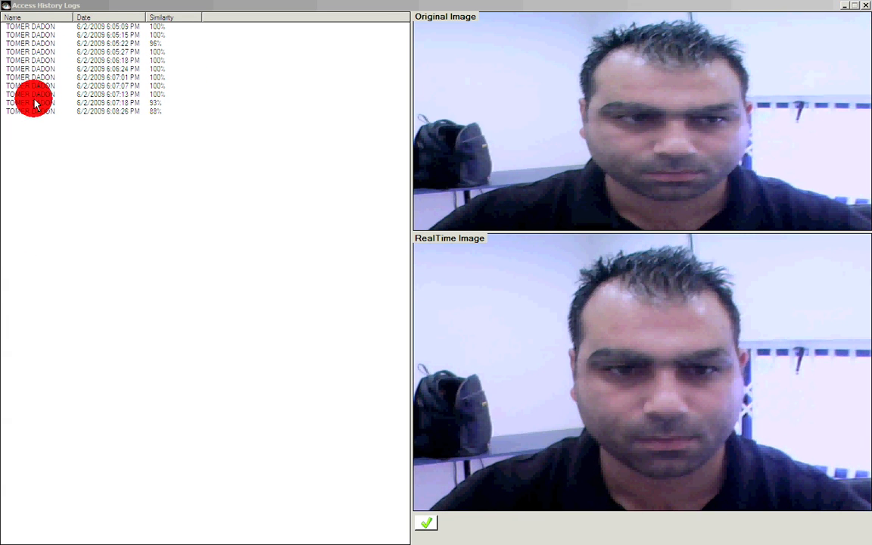
left_click(99, 103)
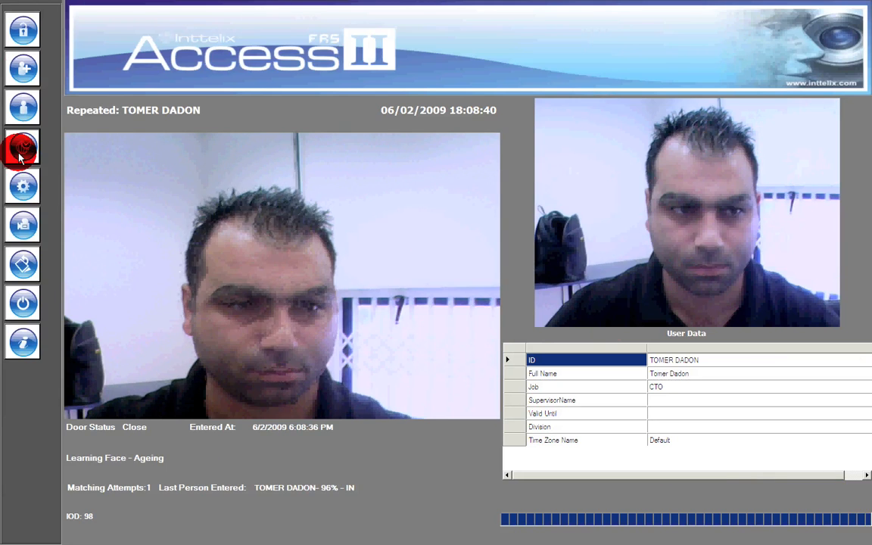
Step: In Settings > Surveillance, enable recording unrecognized faces as suspects with silent alarm, then view Time Attendance
left_click(21, 186)
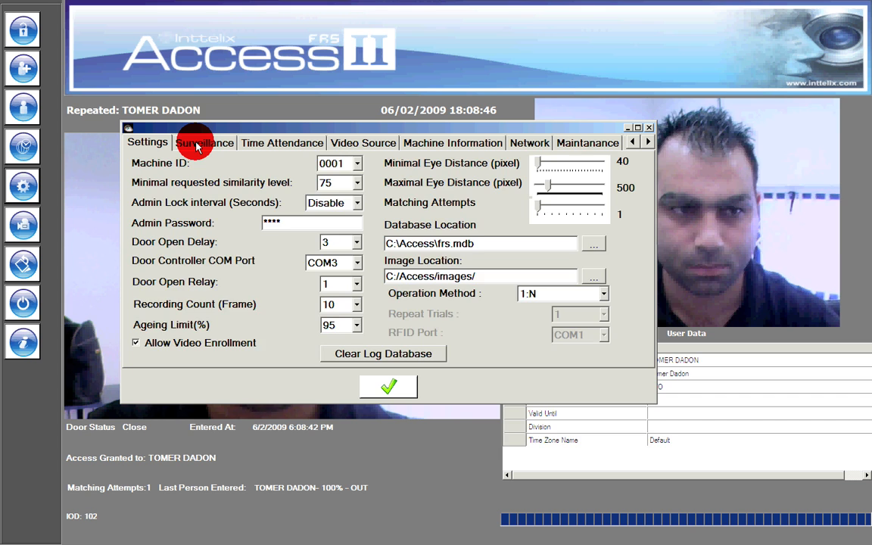
left_click(203, 142)
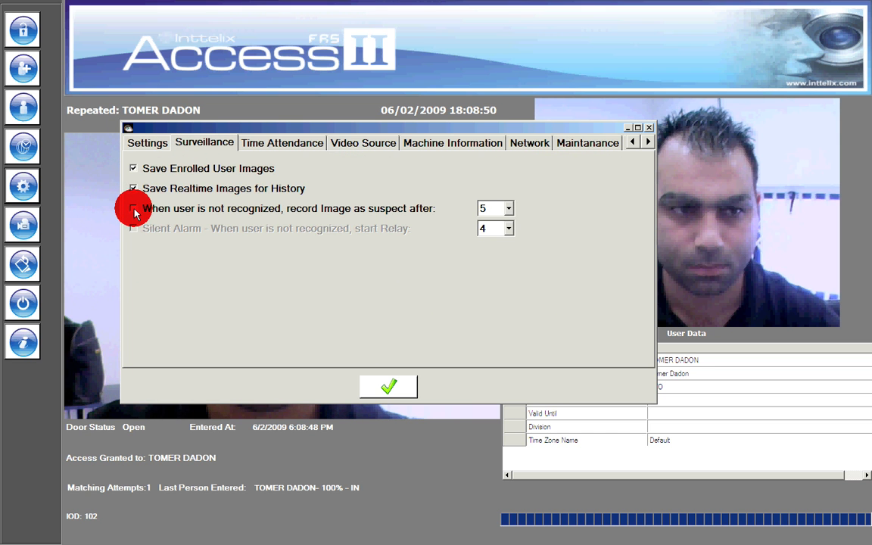
left_click(134, 209)
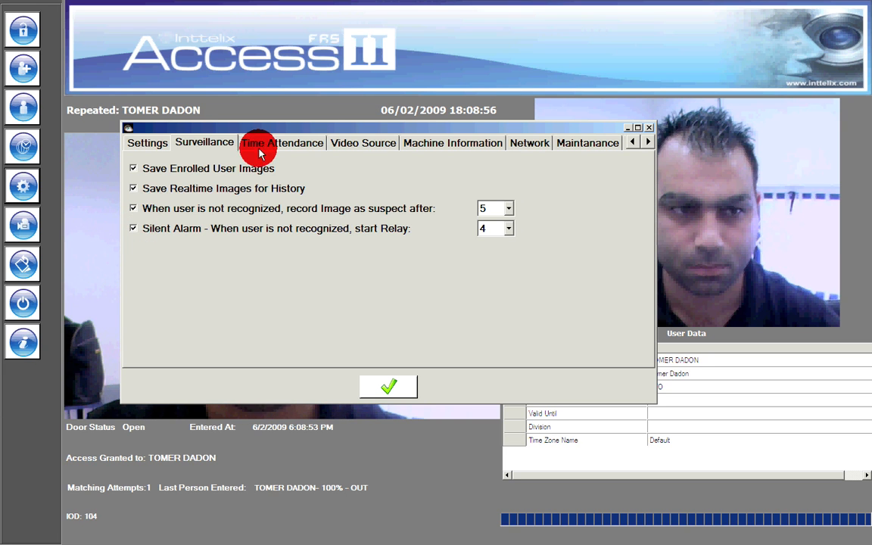
left_click(281, 143)
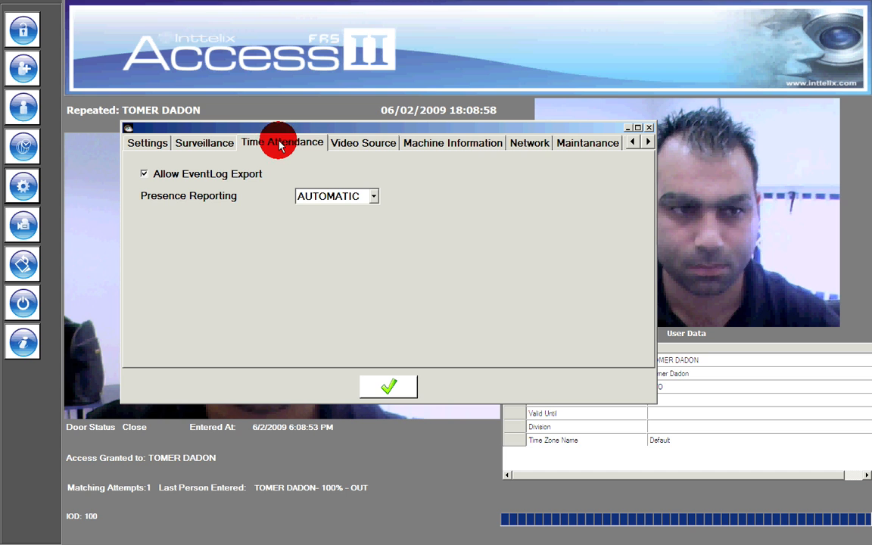
Step: Keep Generic as the Video Source type and review the Machine Information settings
left_click(363, 142)
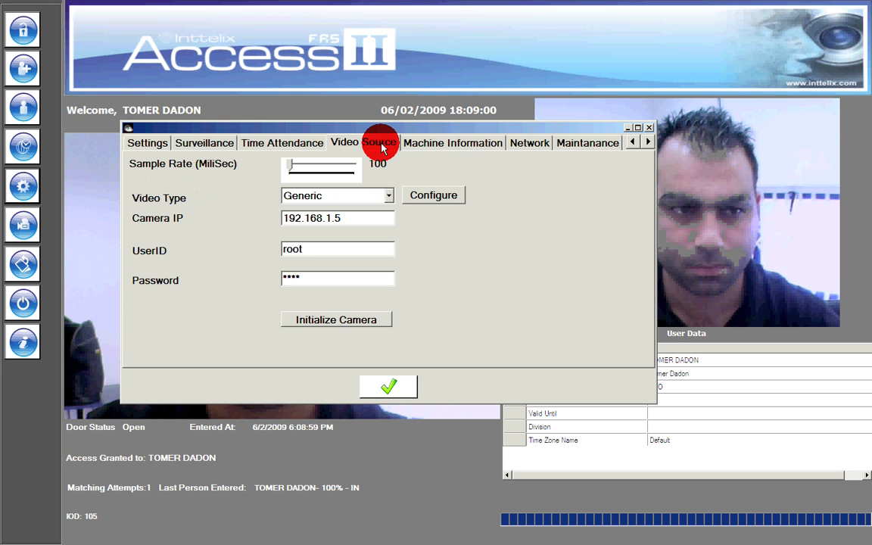
left_click(387, 195)
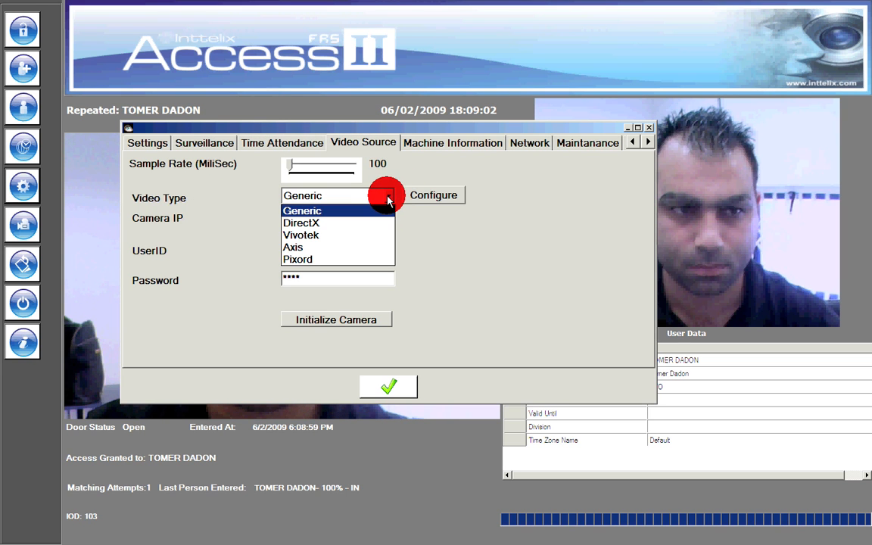
left_click(303, 210)
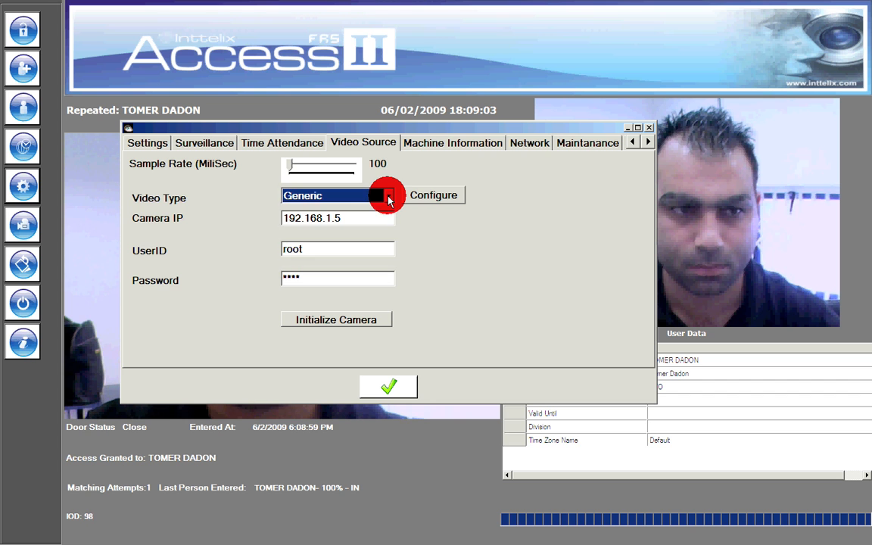
left_click(451, 143)
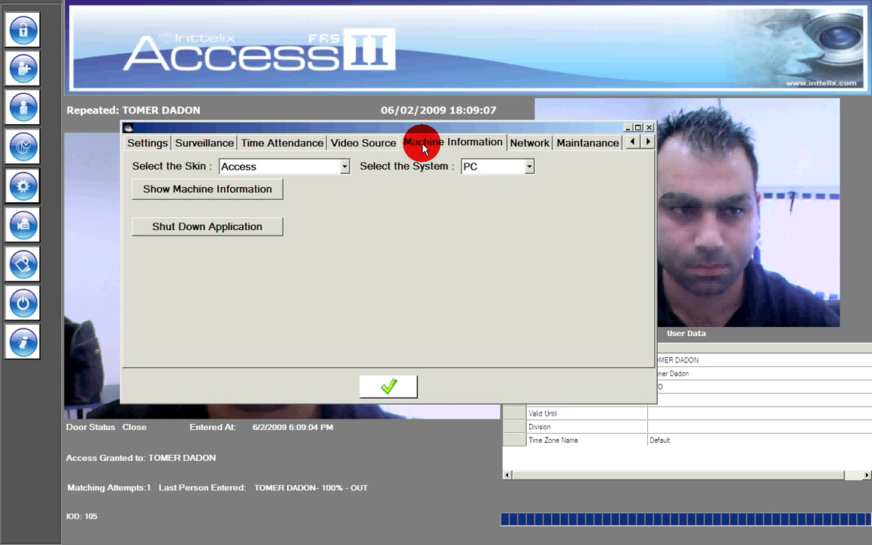
mouse_move(518, 142)
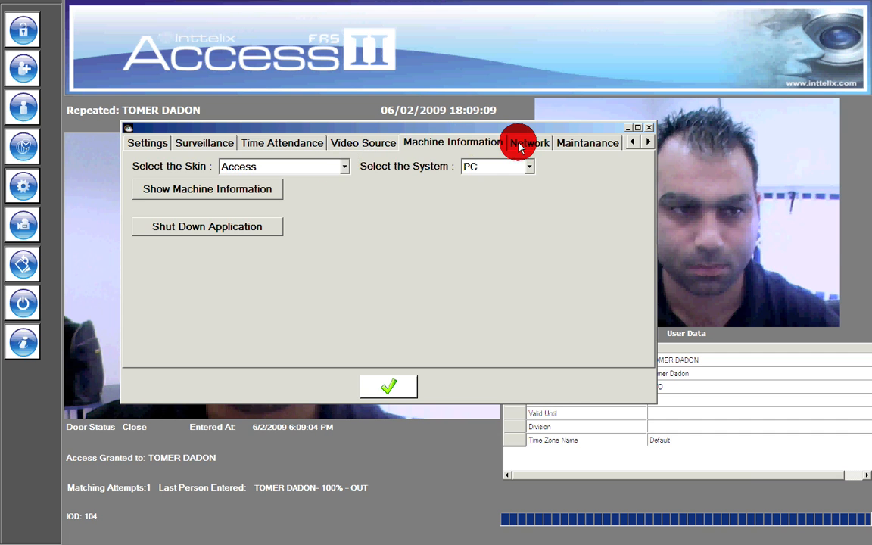
Step: Review the Network, Maintenance restart schedule and Reports settings pages
left_click(530, 143)
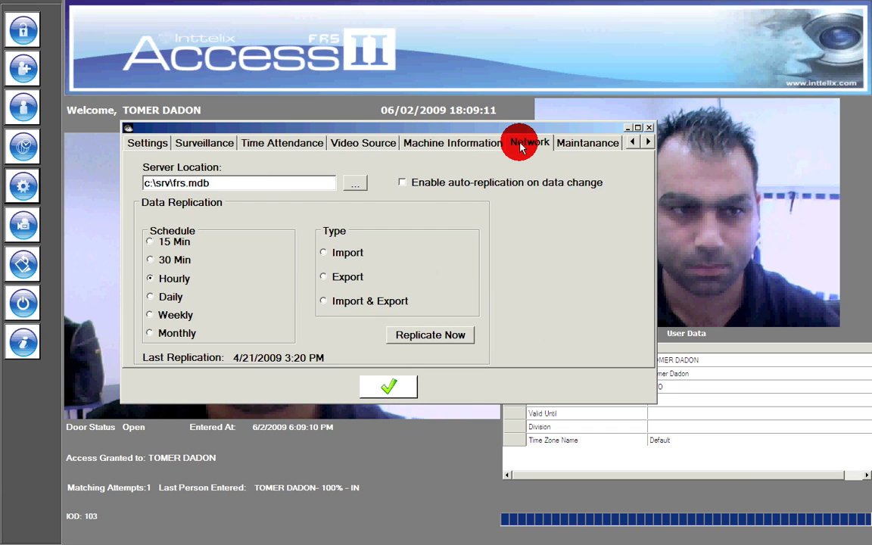
left_click(587, 143)
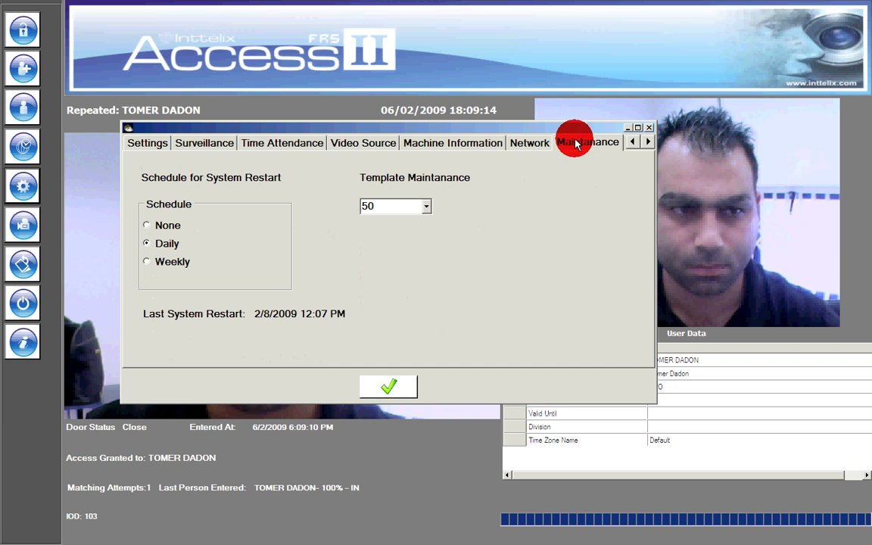
left_click(648, 142)
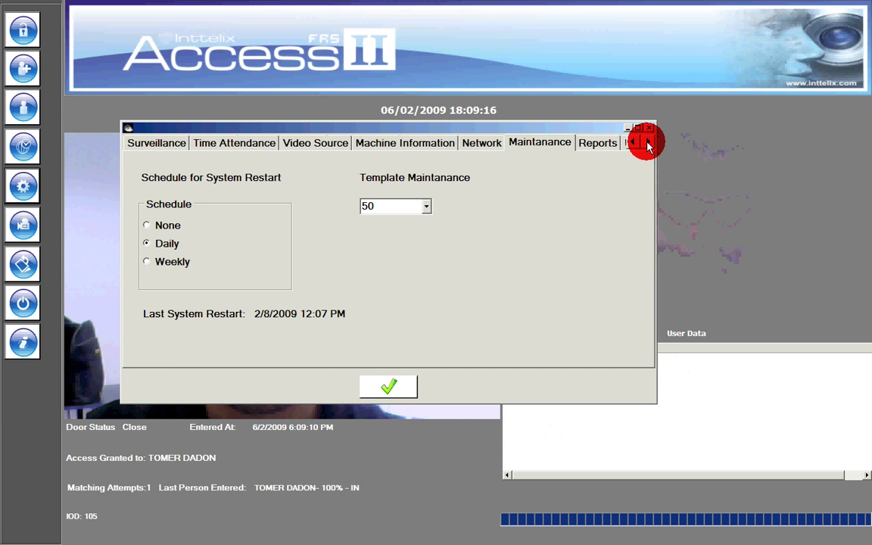
left_click(598, 142)
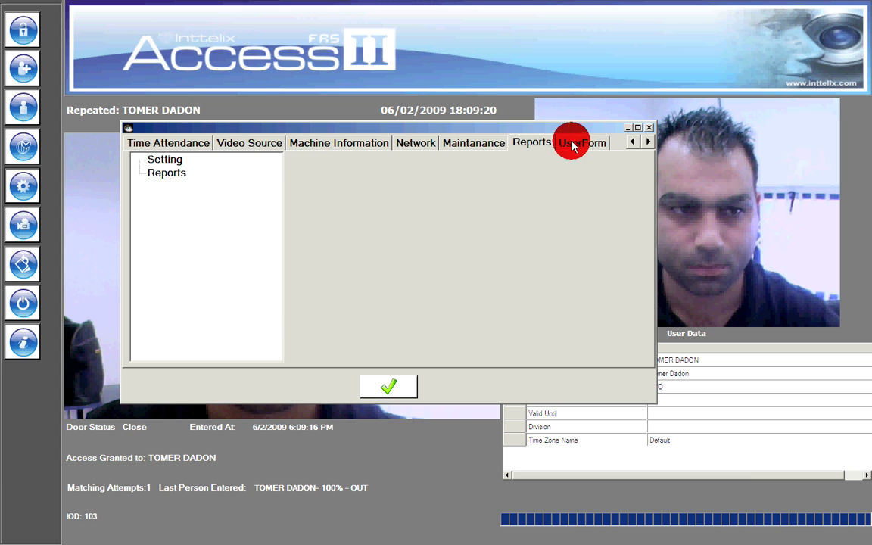
Step: View the user form column settings, then check the access history logs and return to the main screen
left_click(581, 142)
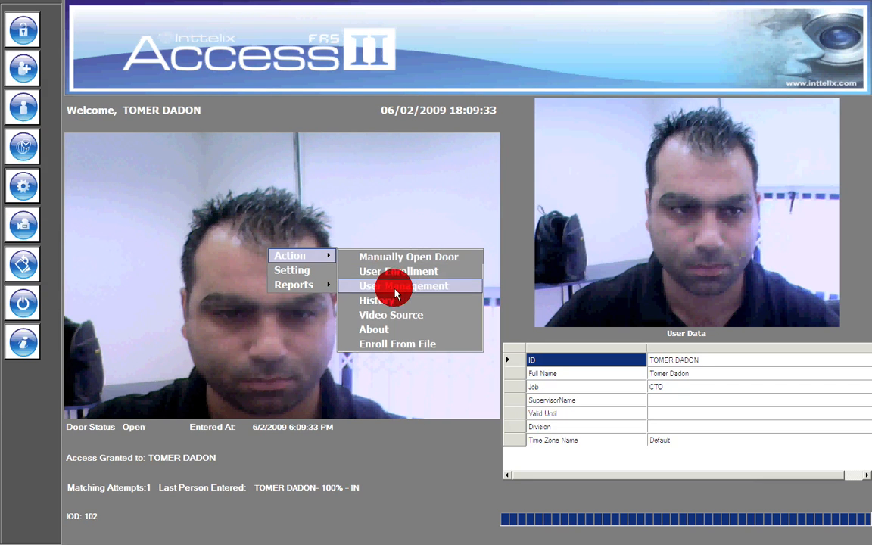
left_click(375, 300)
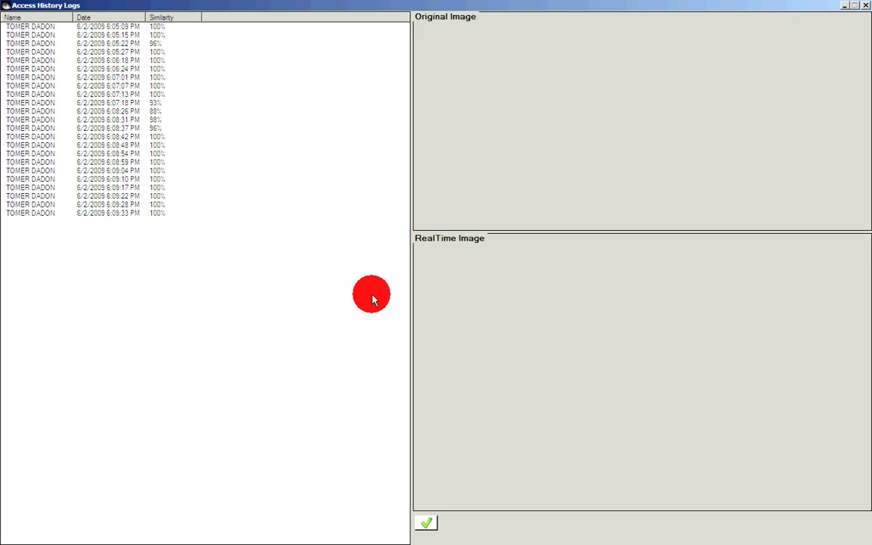
left_click(106, 197)
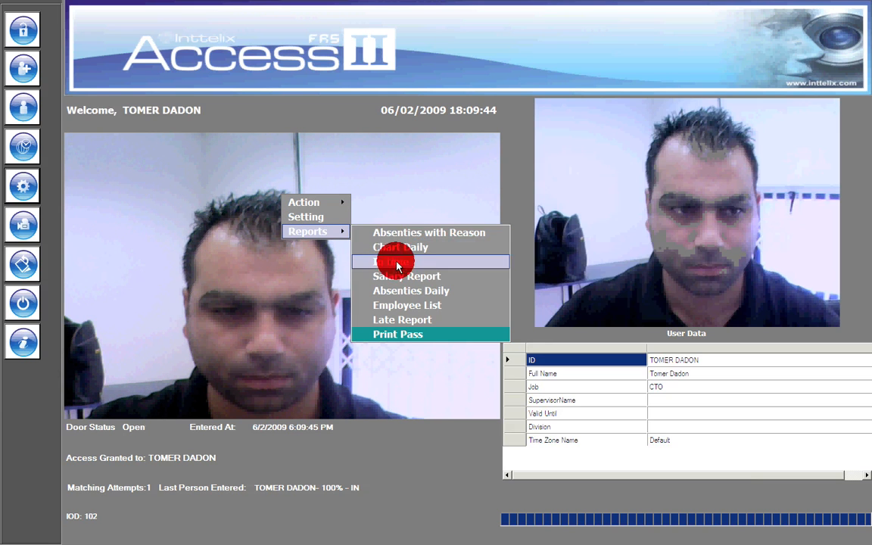
mouse_move(441, 297)
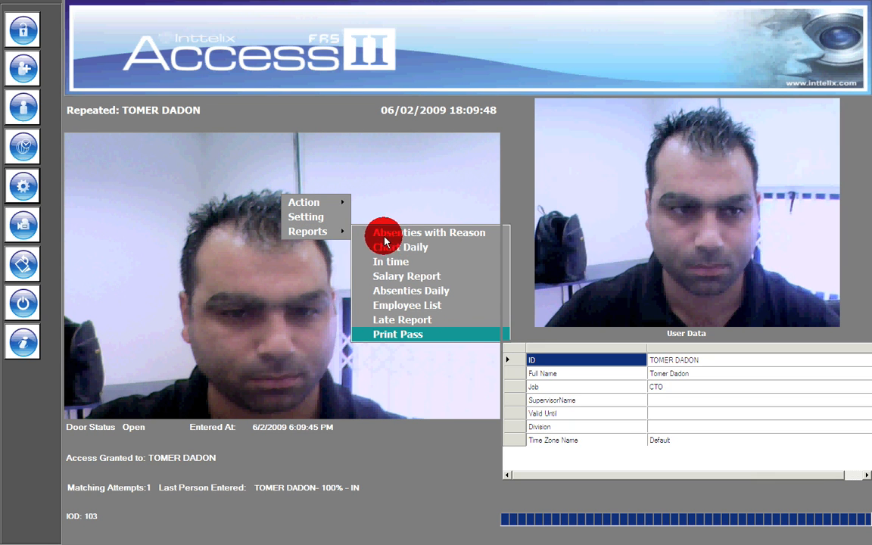
mouse_move(321, 185)
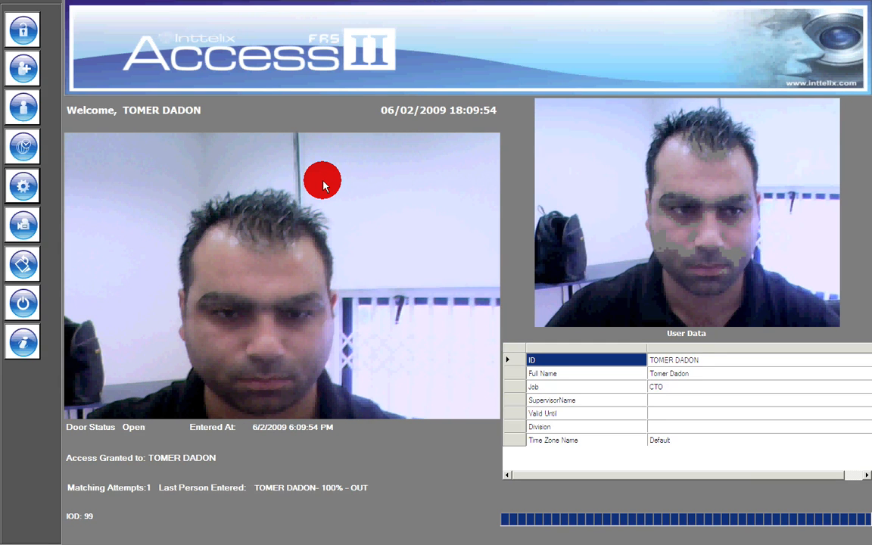
mouse_move(93, 188)
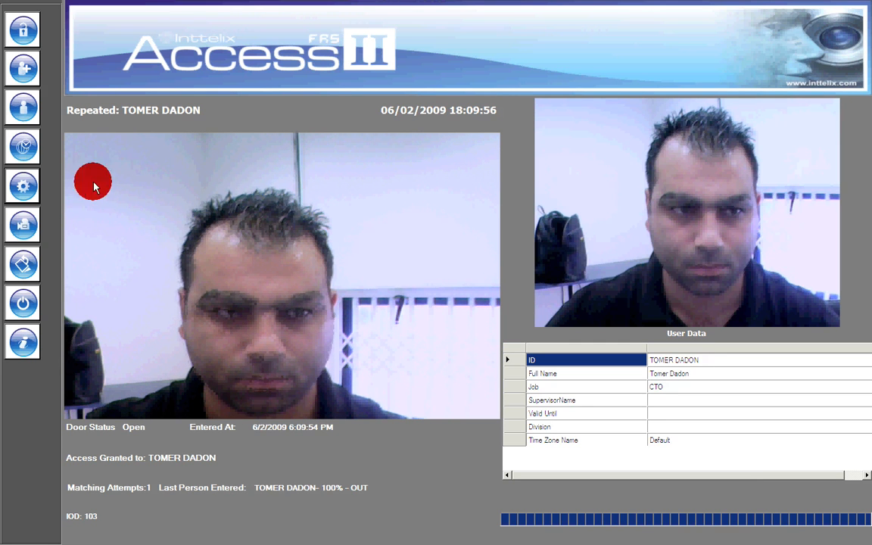
left_click(23, 263)
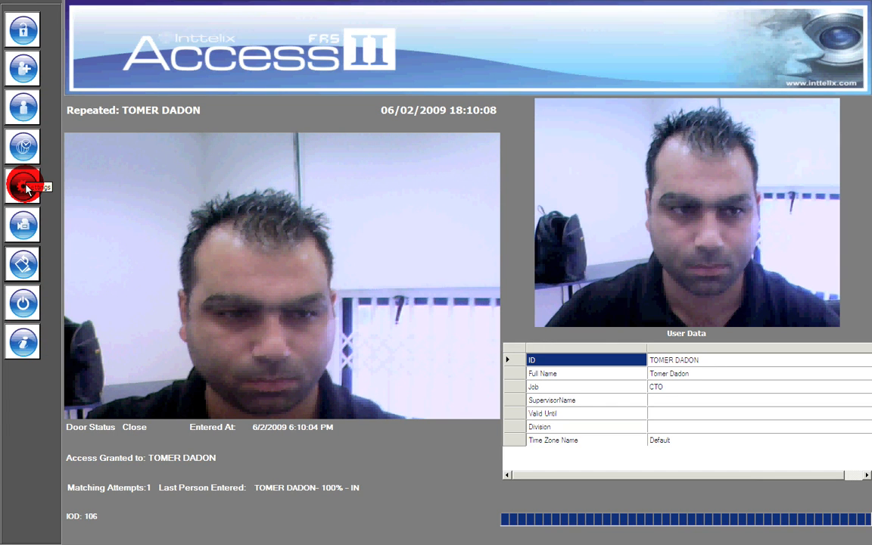
Step: Show the computer's hardware and software details under Machine Information, then view Time Attendance options
left_click(23, 185)
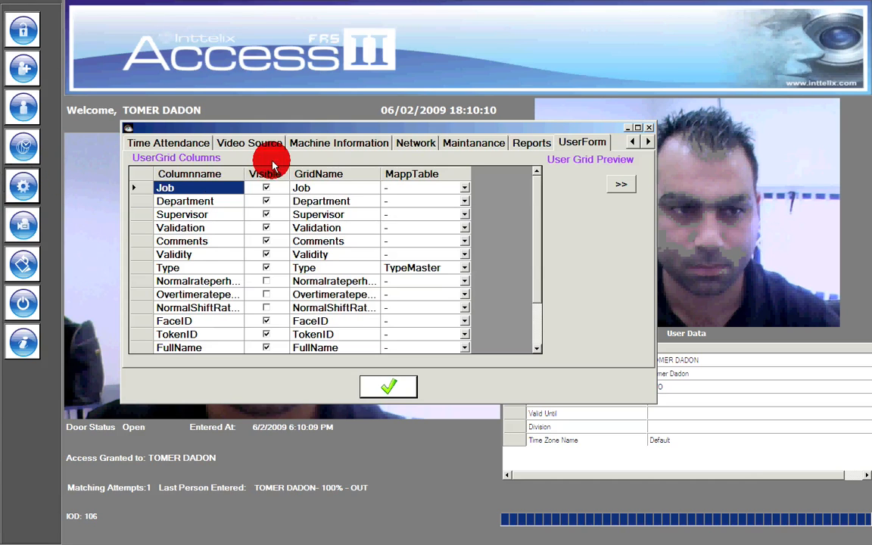
left_click(340, 142)
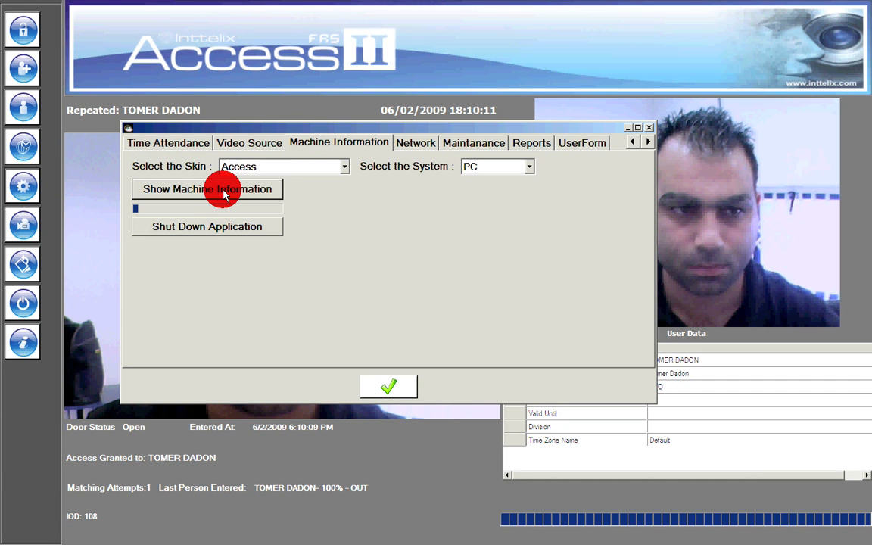
left_click(206, 189)
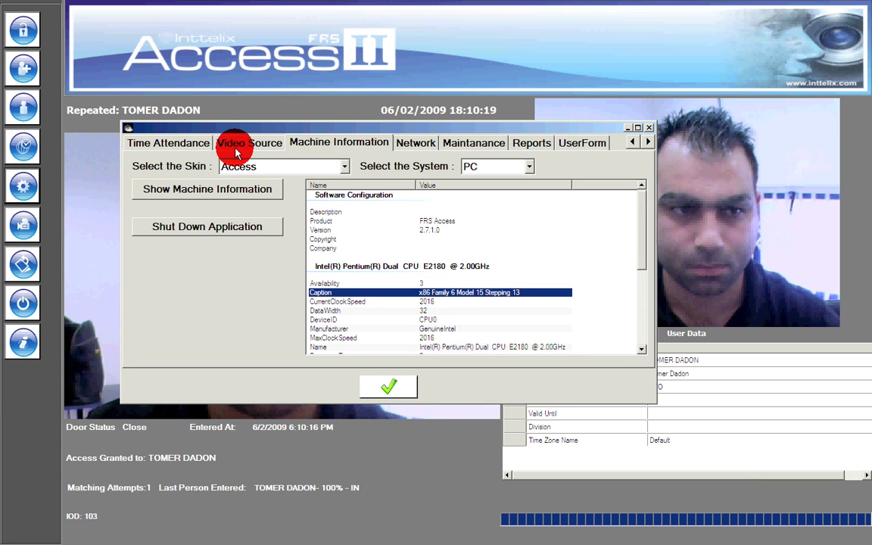
left_click(168, 142)
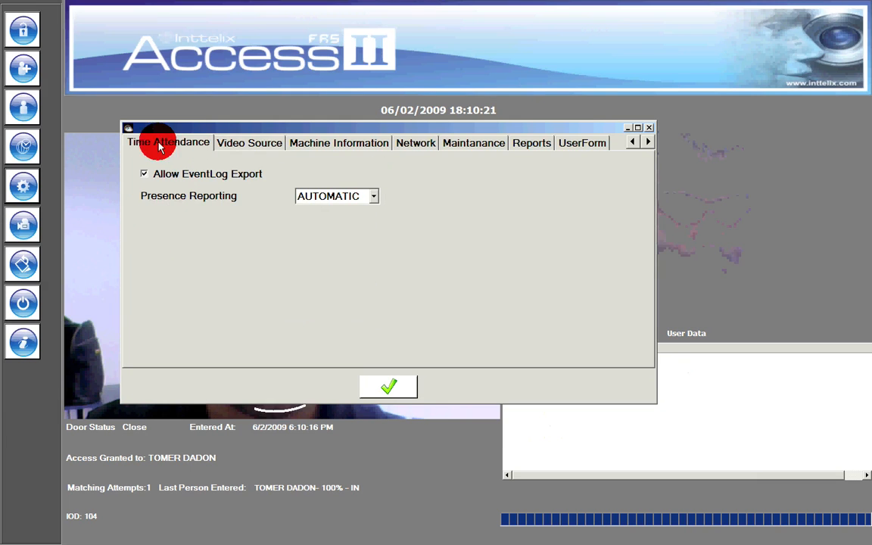